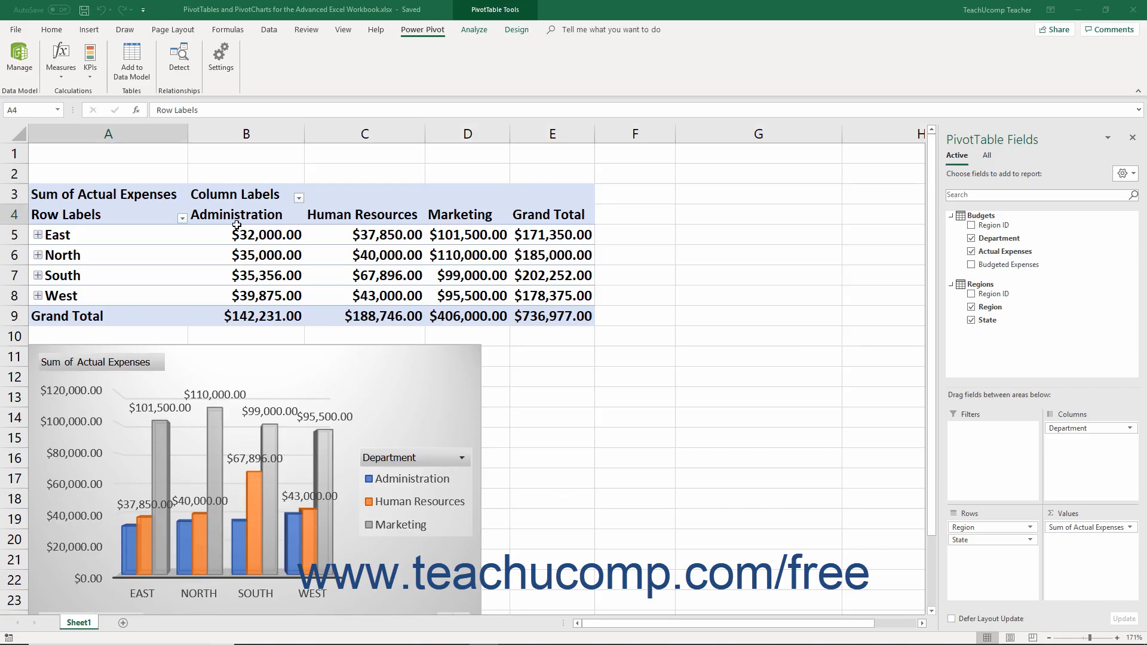
pyautogui.moveTo(18, 56)
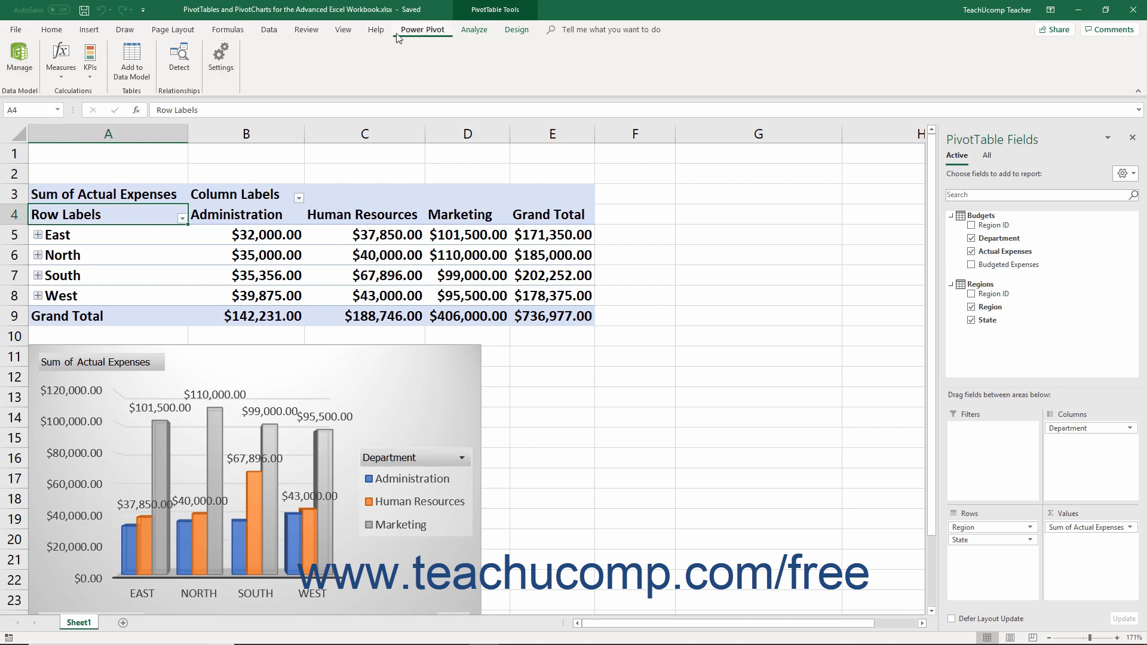
pyautogui.moveTo(394, 41)
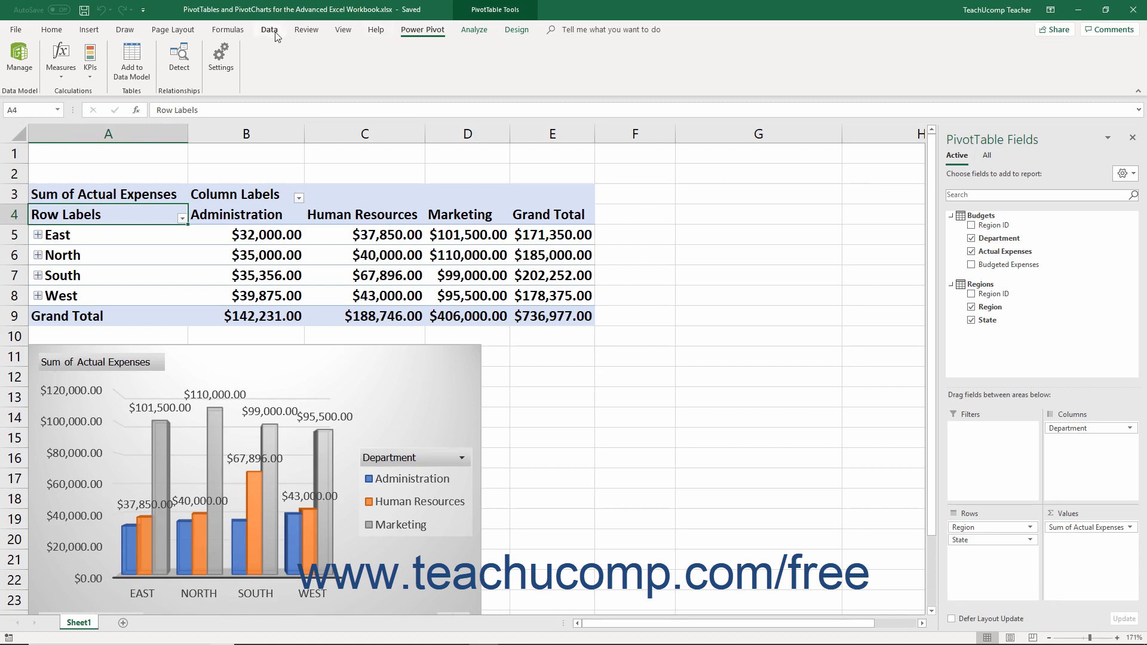
# Step: Show the Data ribbon with the Get & Transform and Data Tools groups
pyautogui.click(270, 28)
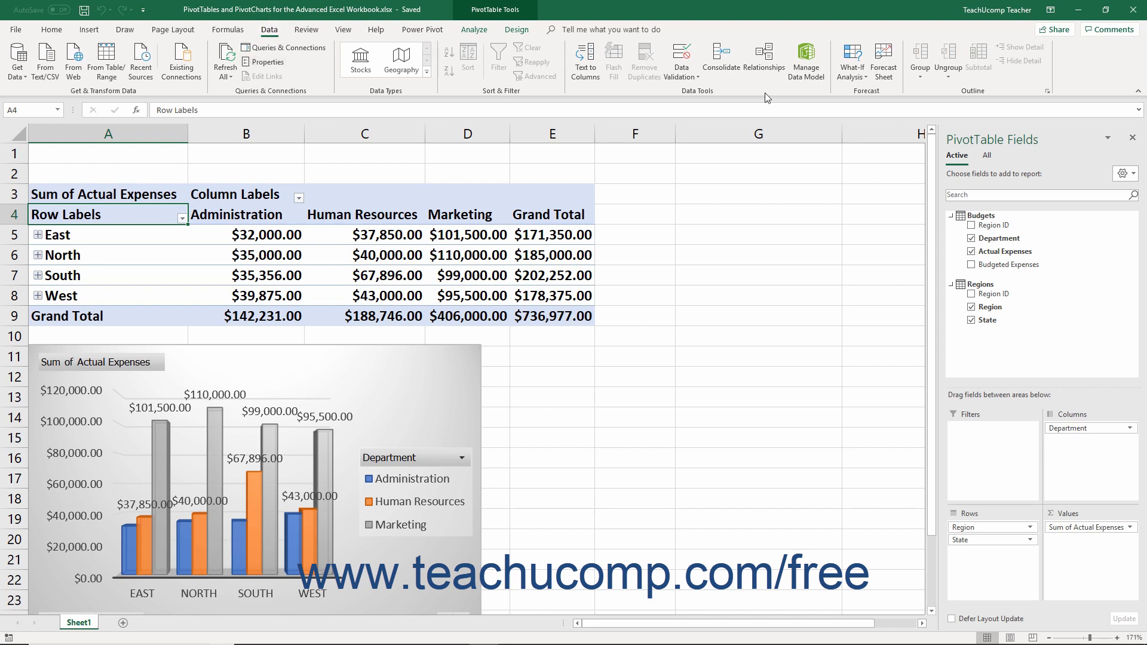
pyautogui.moveTo(806, 60)
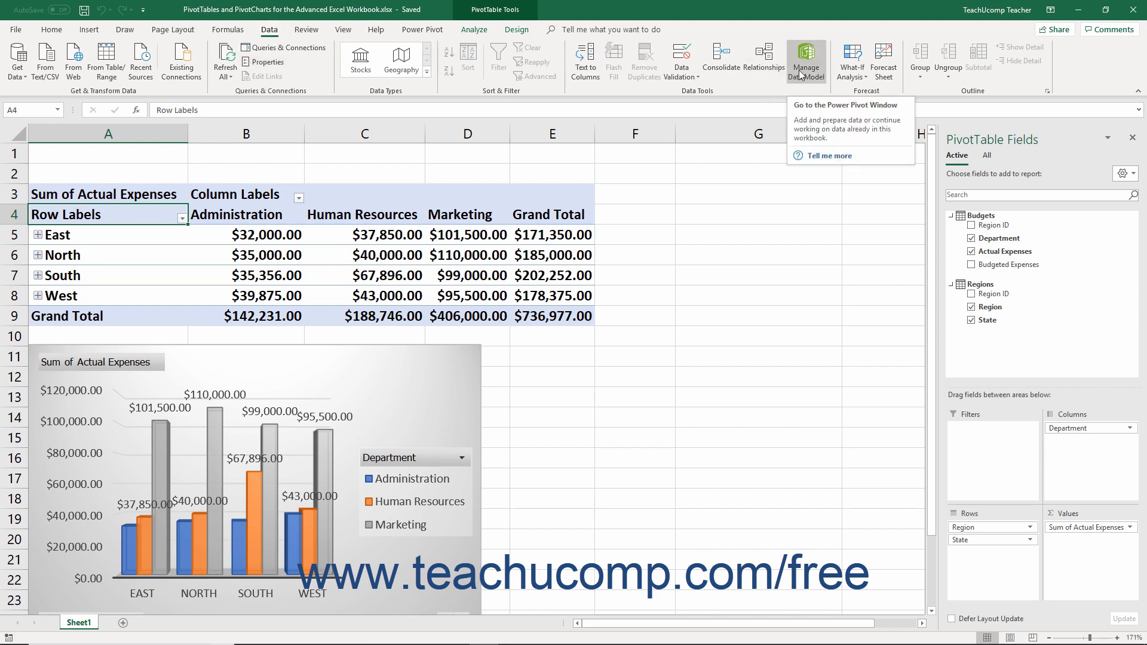
# Step: Launch Manage Data Model so Power Pivot shows the Budgets table in Data View
pyautogui.click(806, 56)
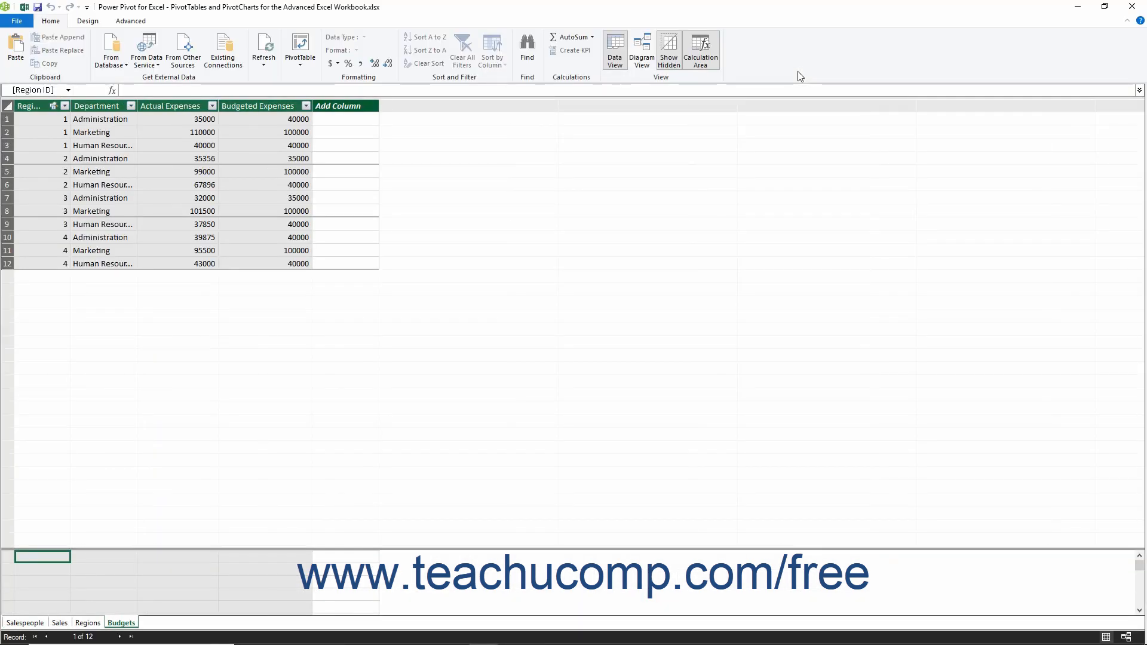
pyautogui.moveTo(301, 16)
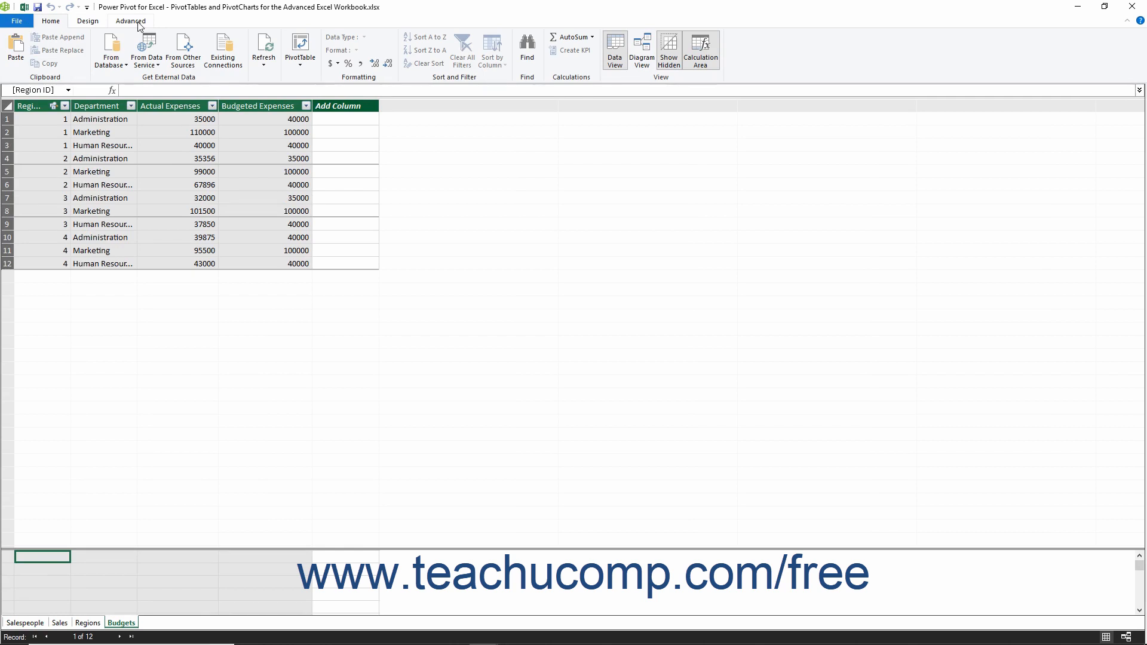
pyautogui.moveTo(132, 91)
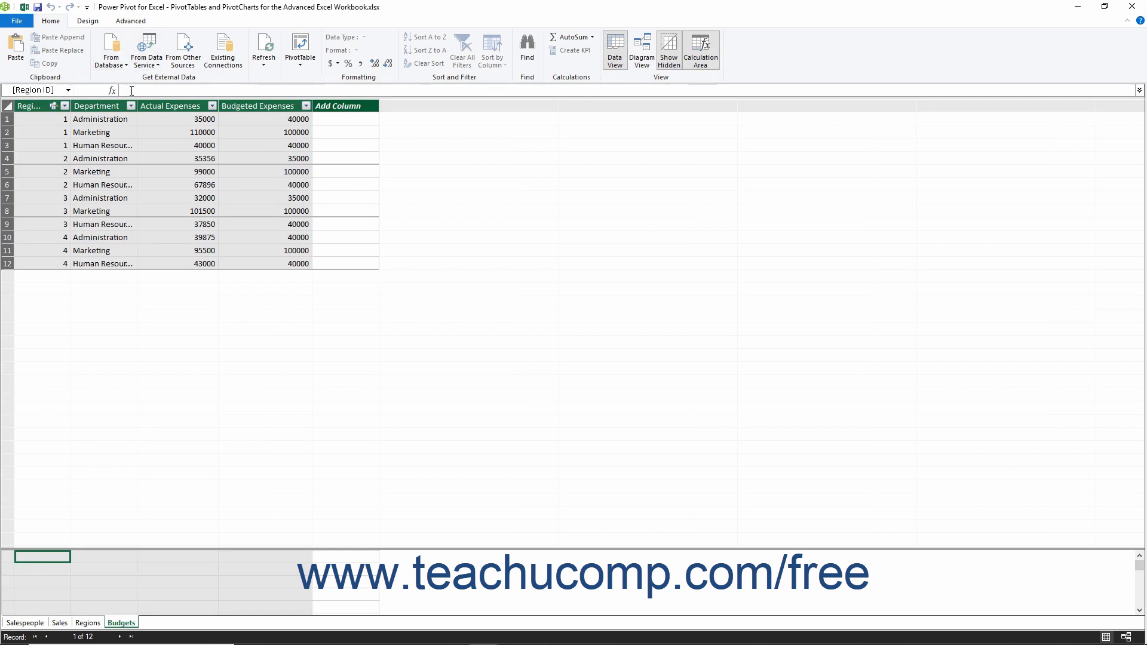
pyautogui.moveTo(156, 86)
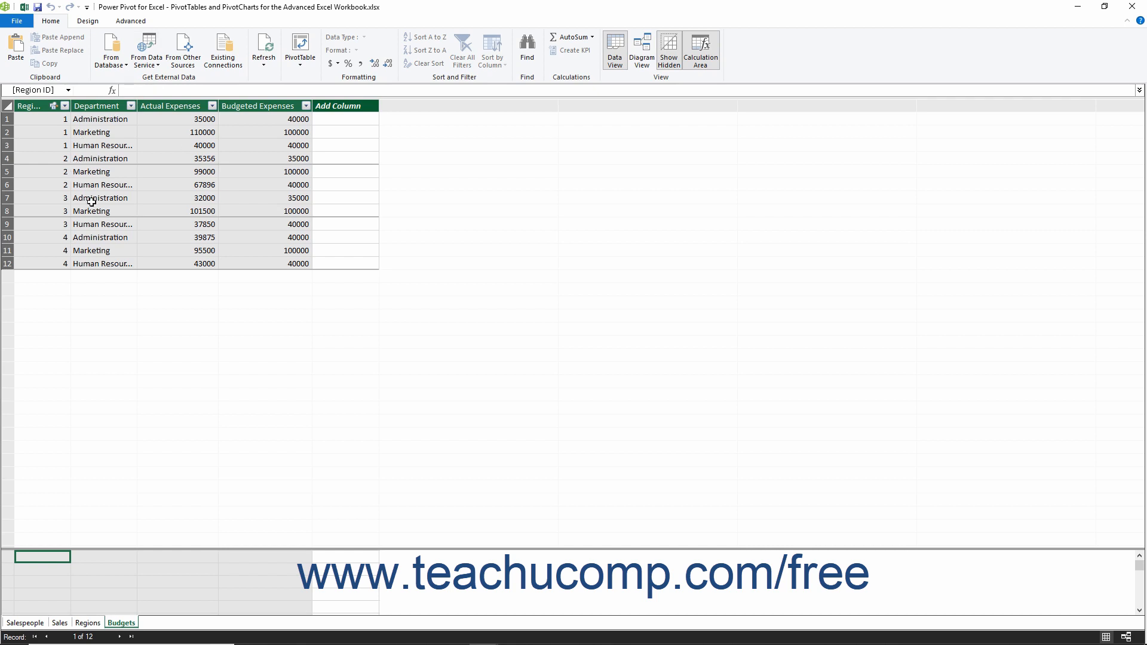
pyautogui.moveTo(258, 226)
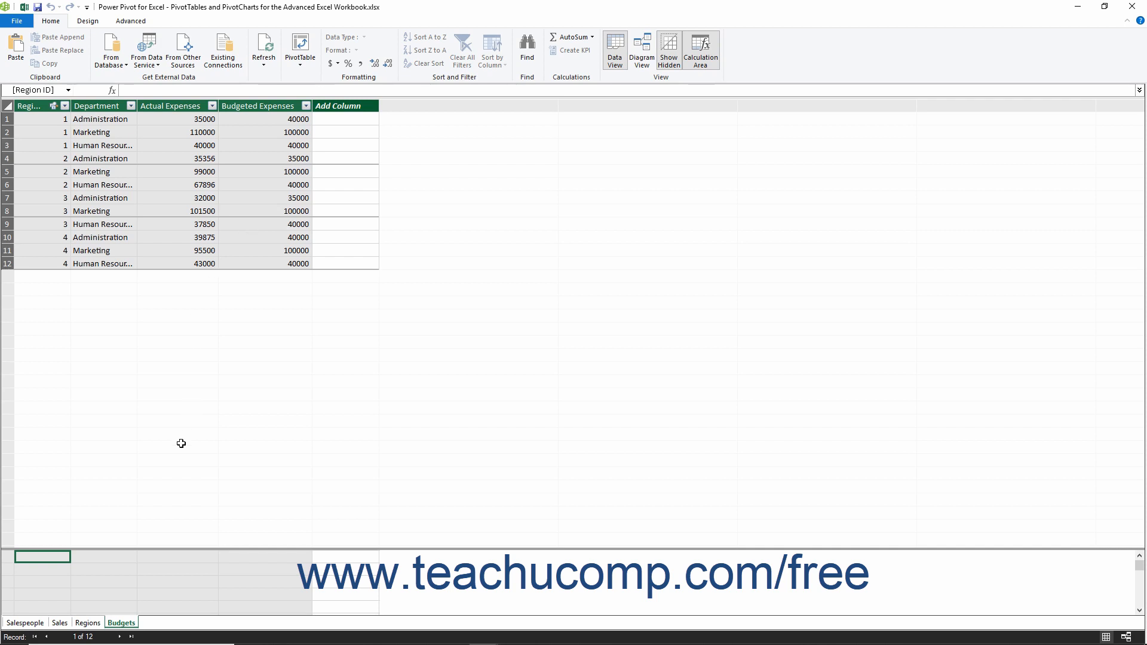
pyautogui.moveTo(66, 586)
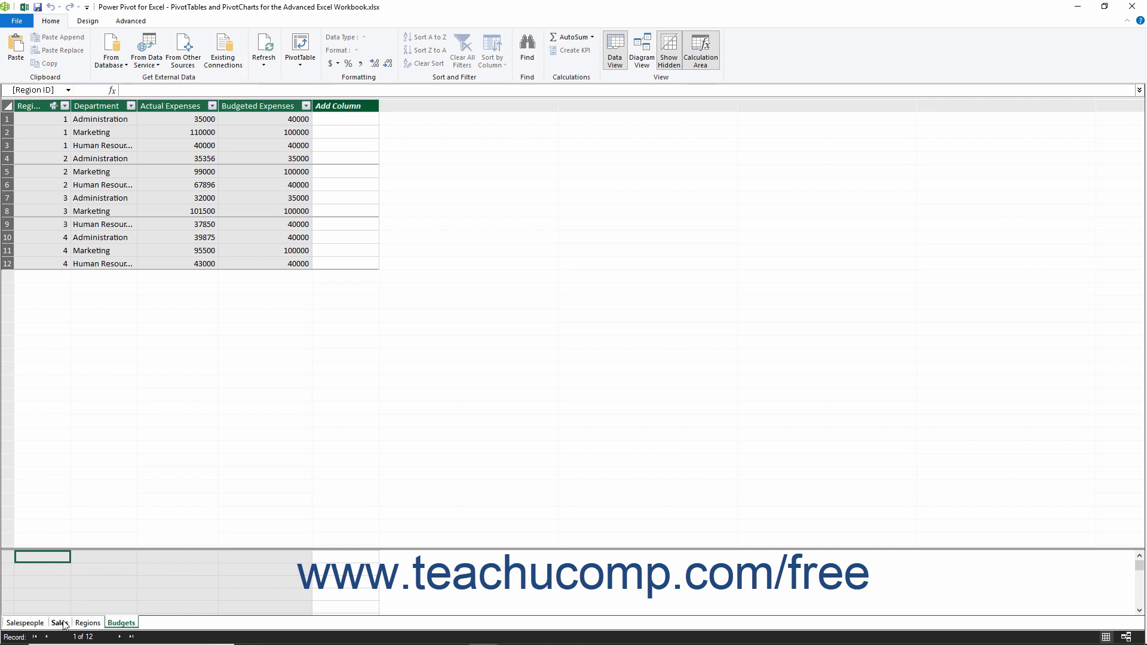
# Step: Browse the Sales table, then the Salespeople table, selecting the second Salesperson ID
pyautogui.click(57, 623)
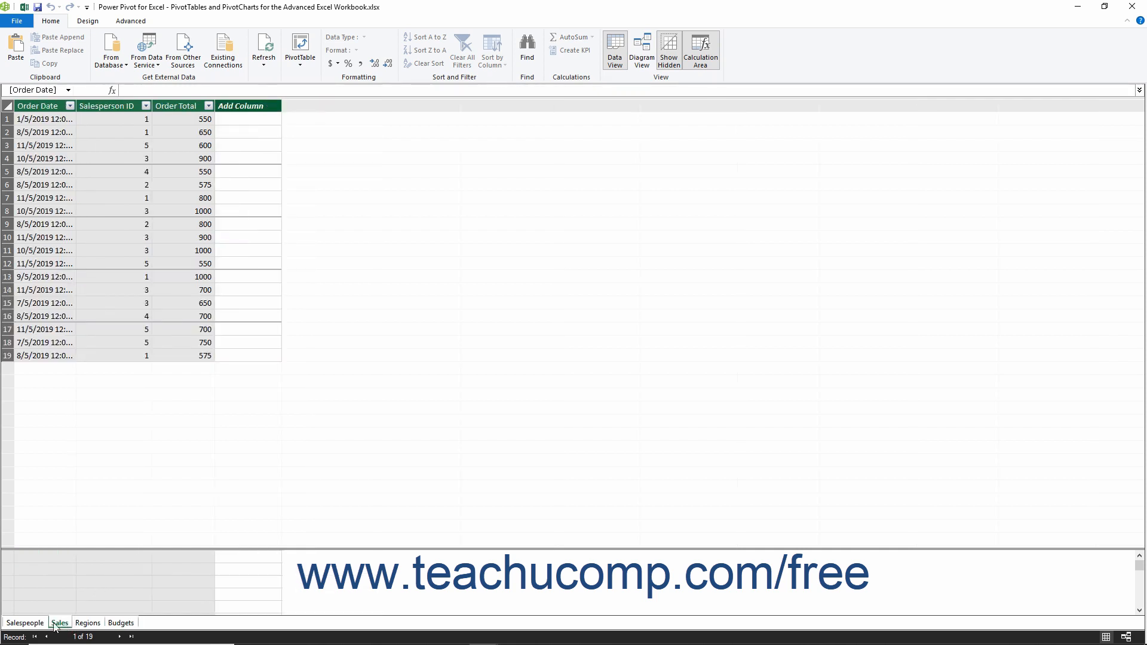
pyautogui.click(23, 623)
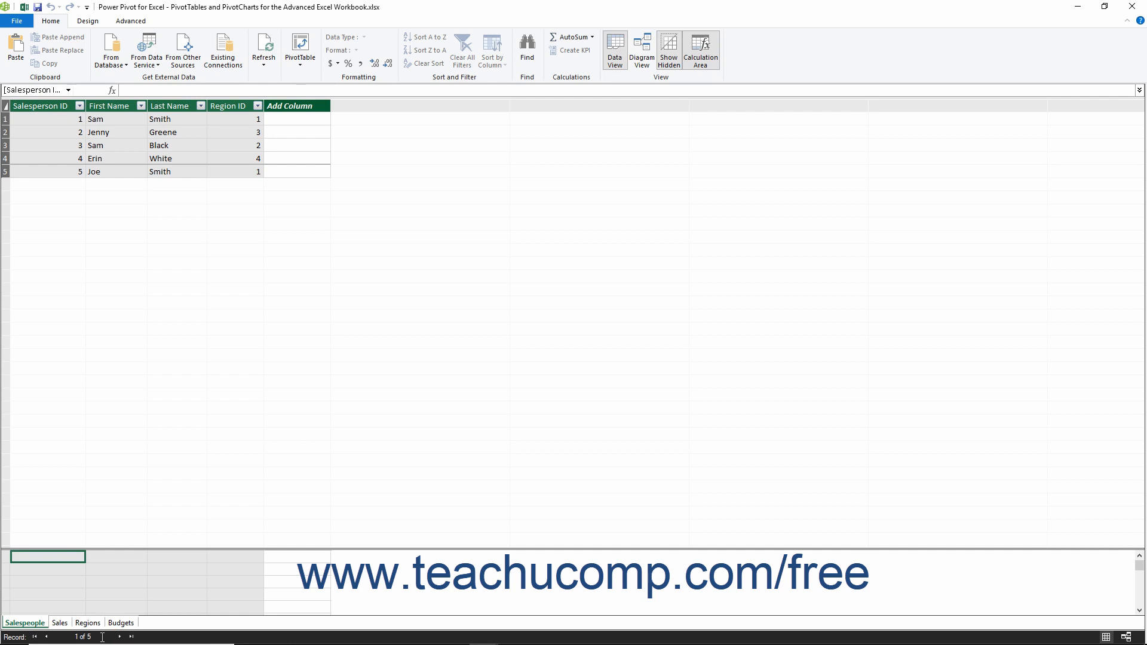
pyautogui.moveTo(79, 455)
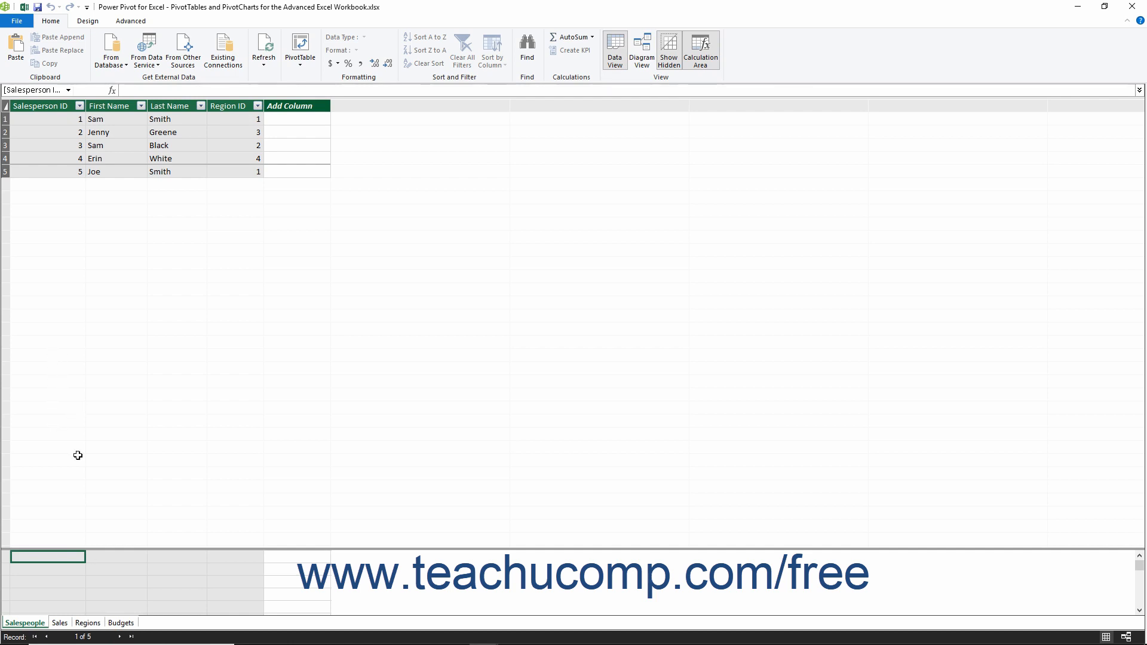
pyautogui.click(45, 131)
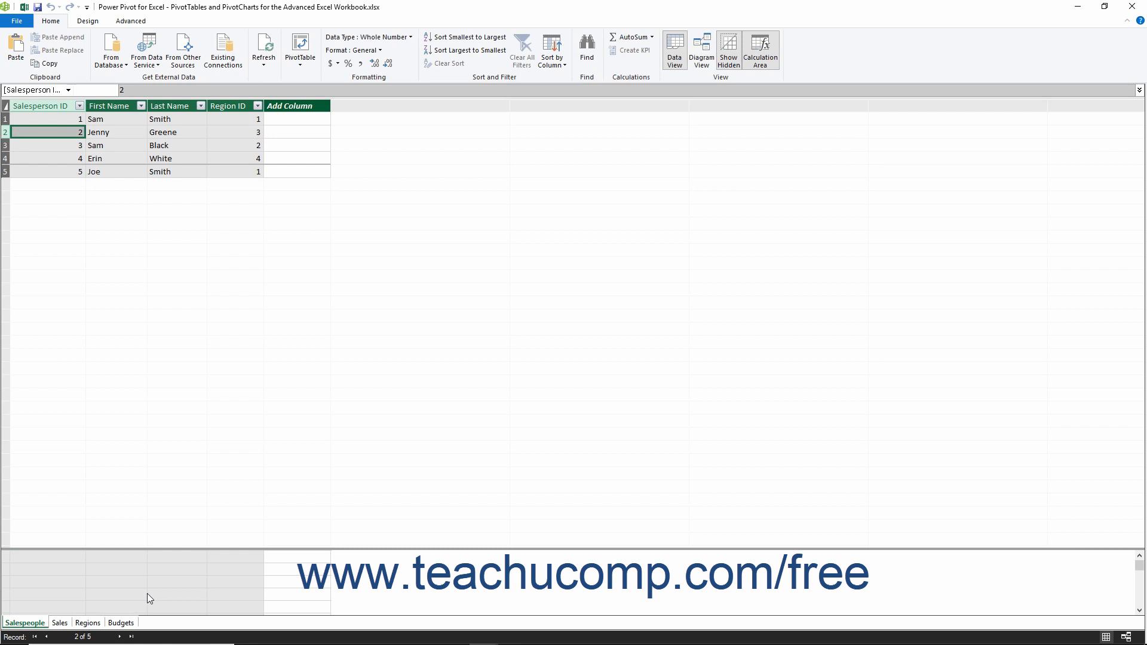
pyautogui.moveTo(683, 83)
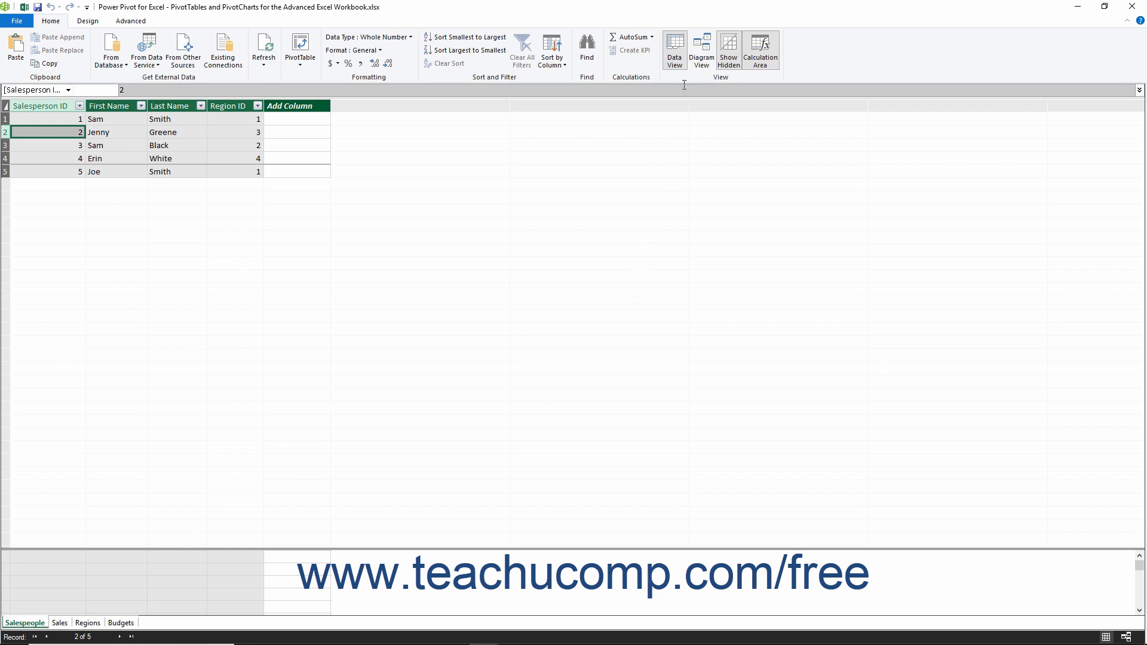
pyautogui.moveTo(675, 66)
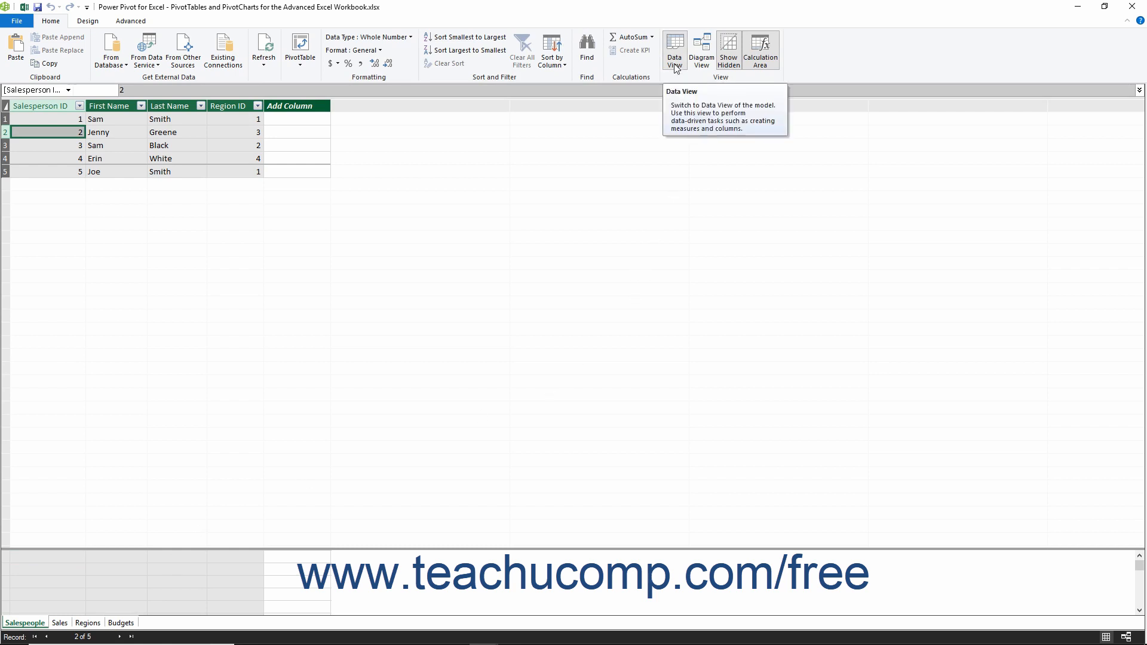
pyautogui.moveTo(703, 63)
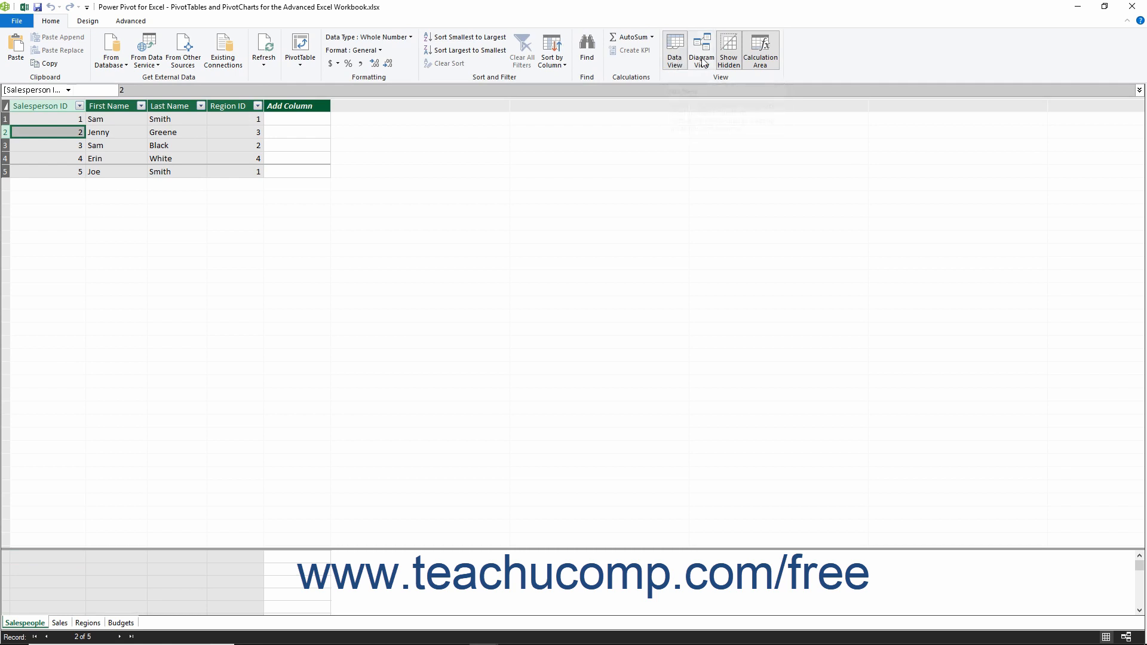
pyautogui.moveTo(702, 60)
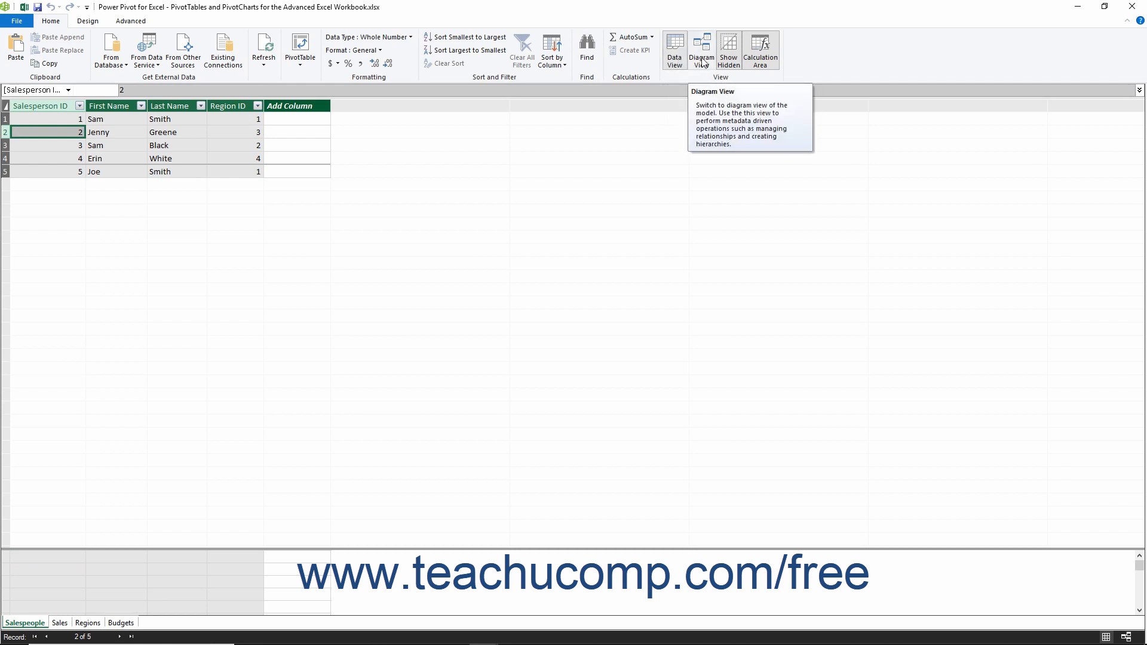
# Step: Switch to Diagram View and bring up options for the Sales–Salespeople relationship
pyautogui.click(703, 46)
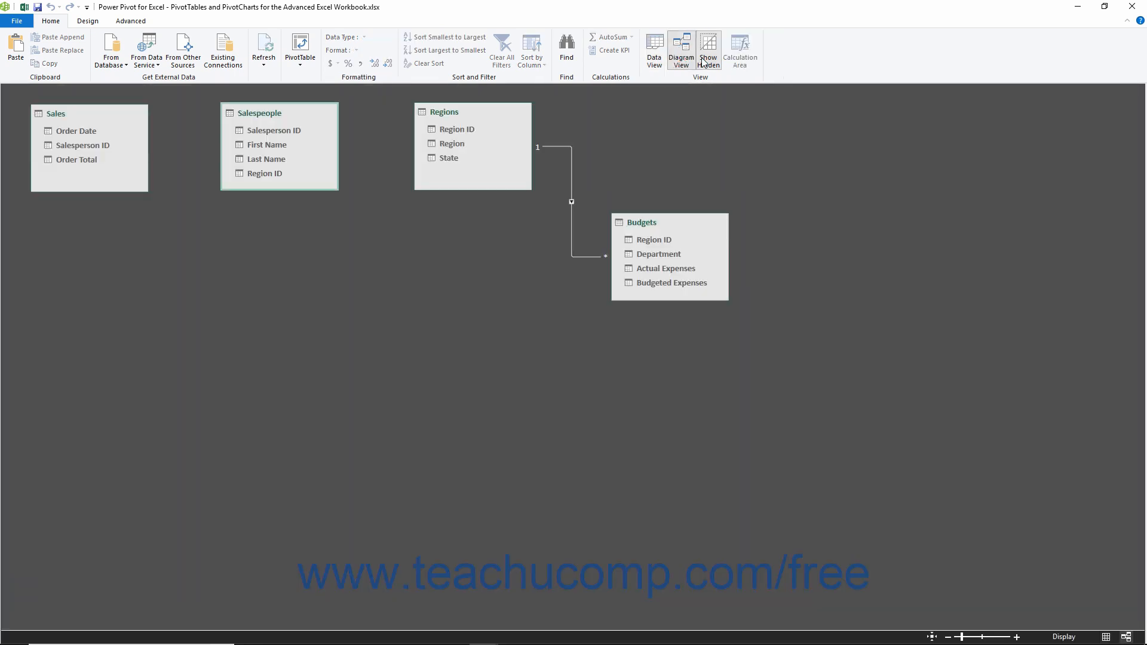
pyautogui.moveTo(690, 76)
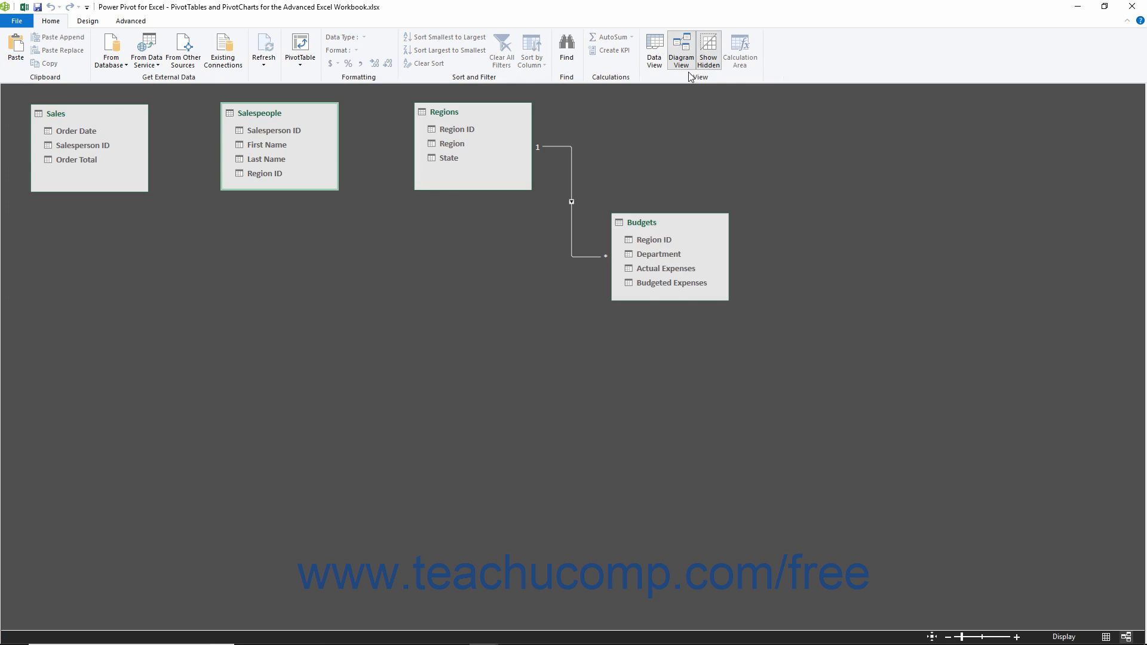
pyautogui.moveTo(665, 112)
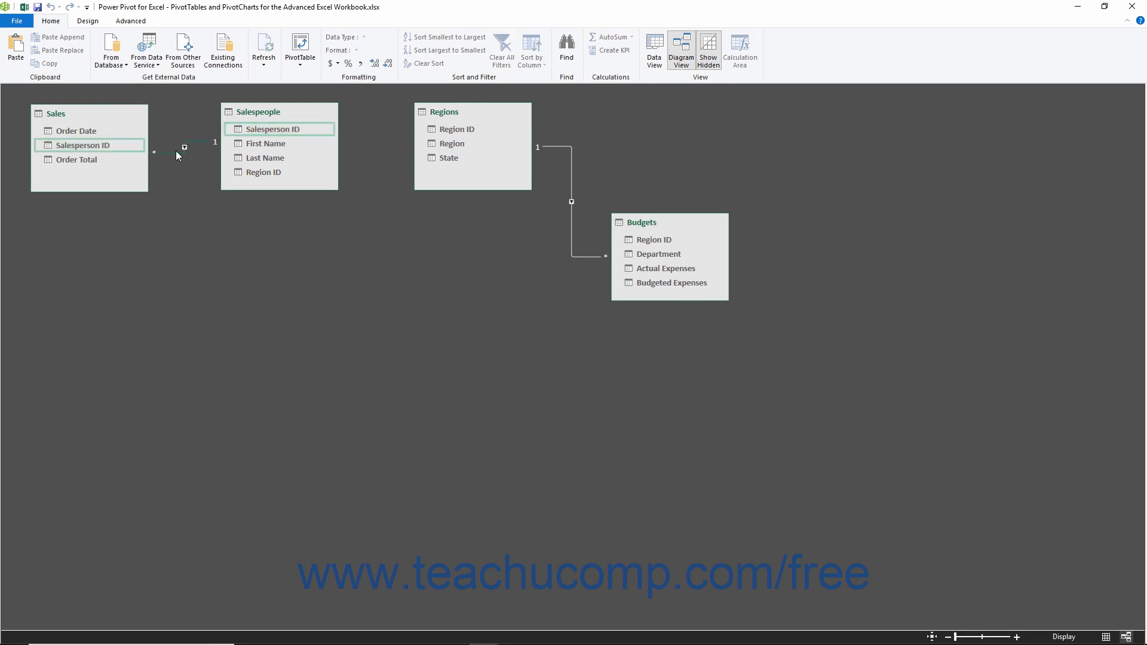
pyautogui.moveTo(200, 146)
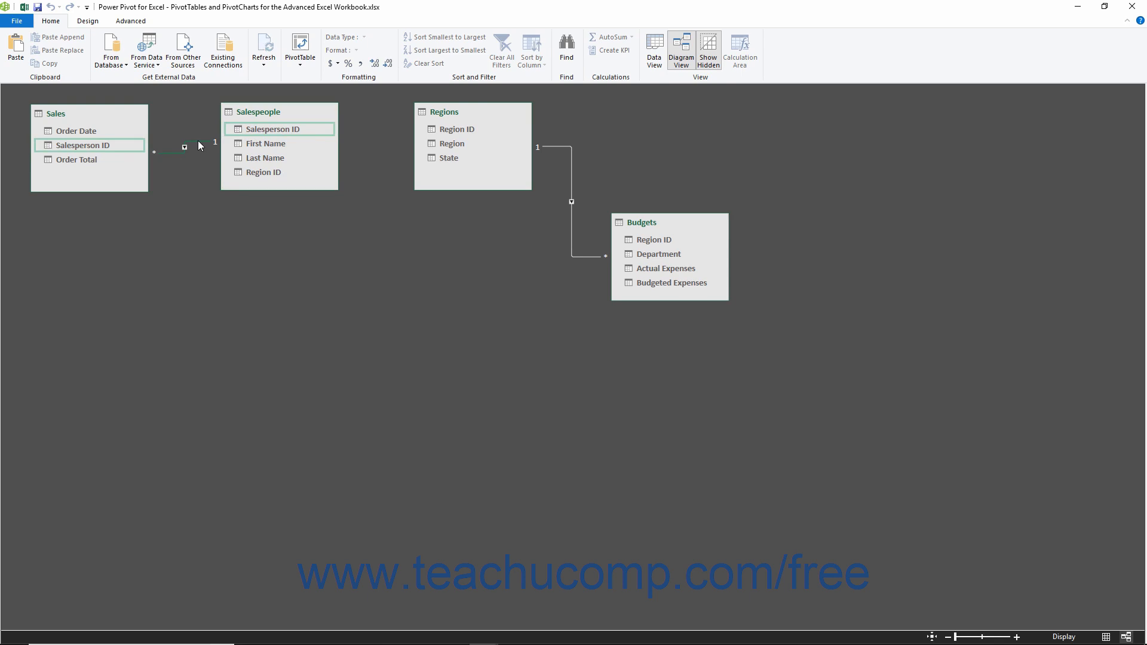
pyautogui.rightClick(186, 146)
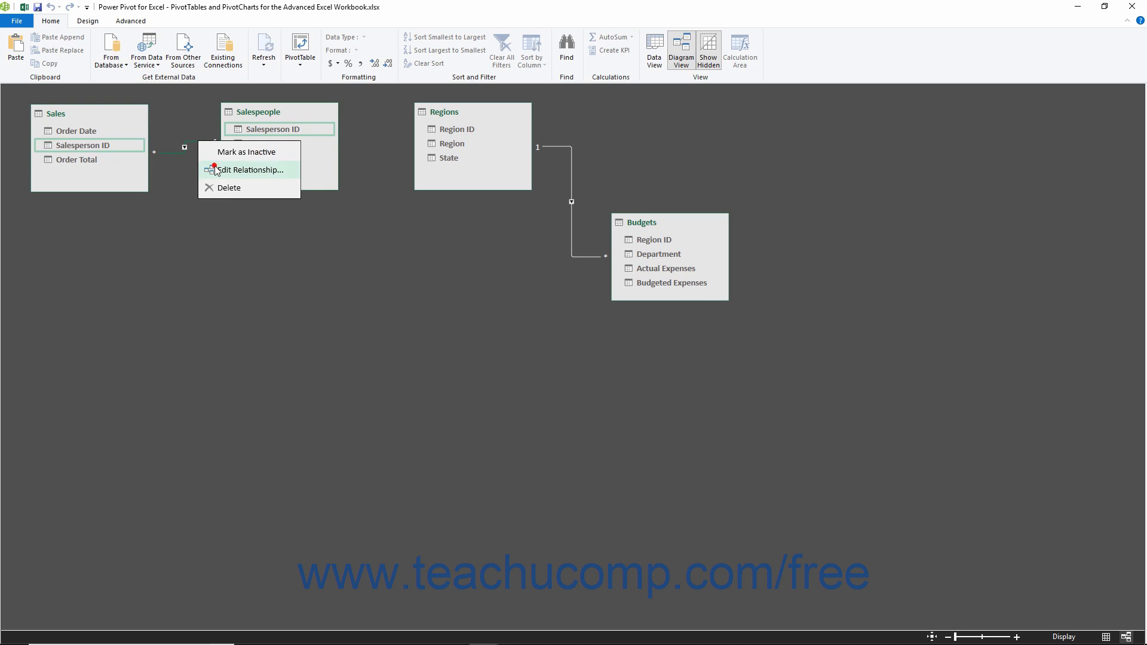
pyautogui.click(246, 170)
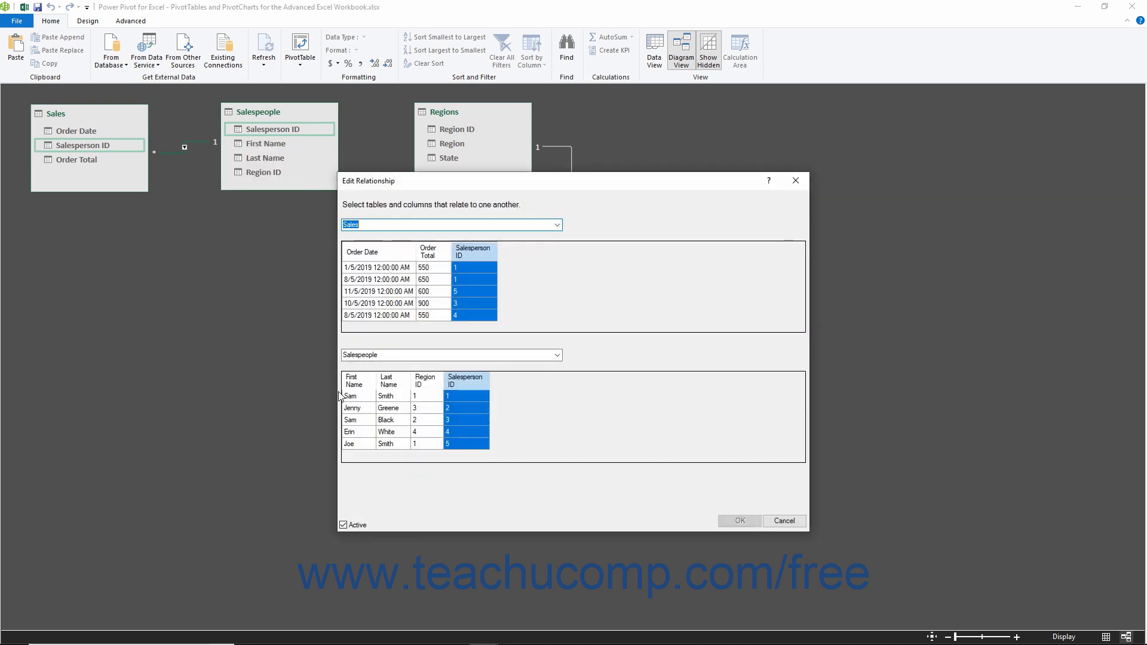
pyautogui.click(784, 522)
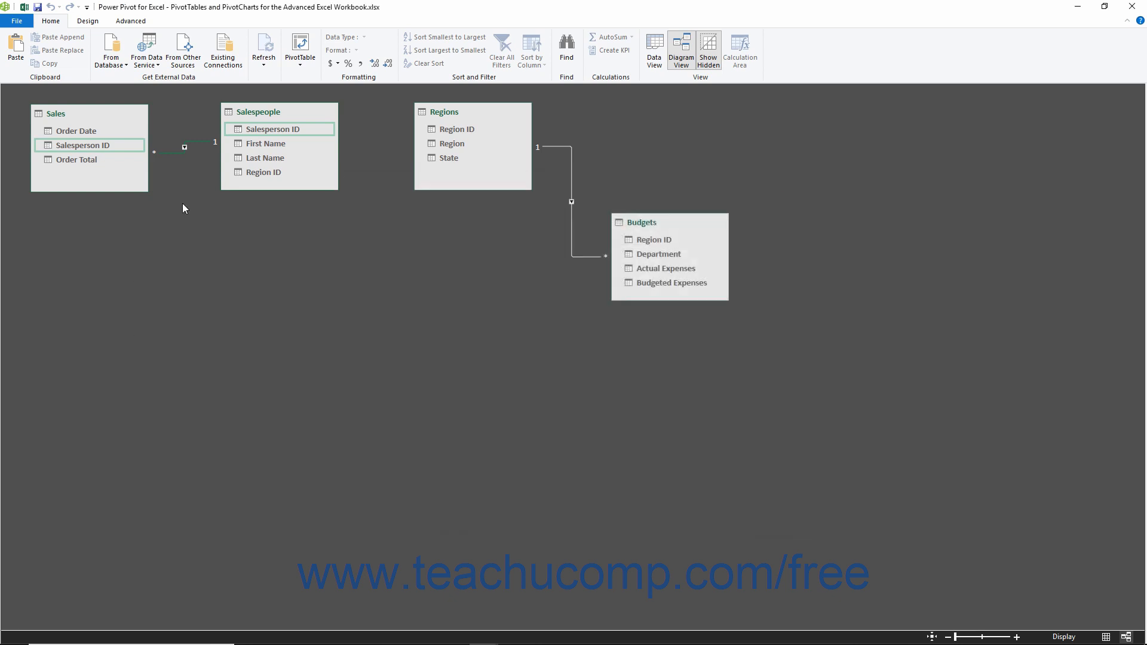
# Step: Delete the Sales–Salespeople relationship and confirm Delete from Model
pyautogui.rightClick(184, 148)
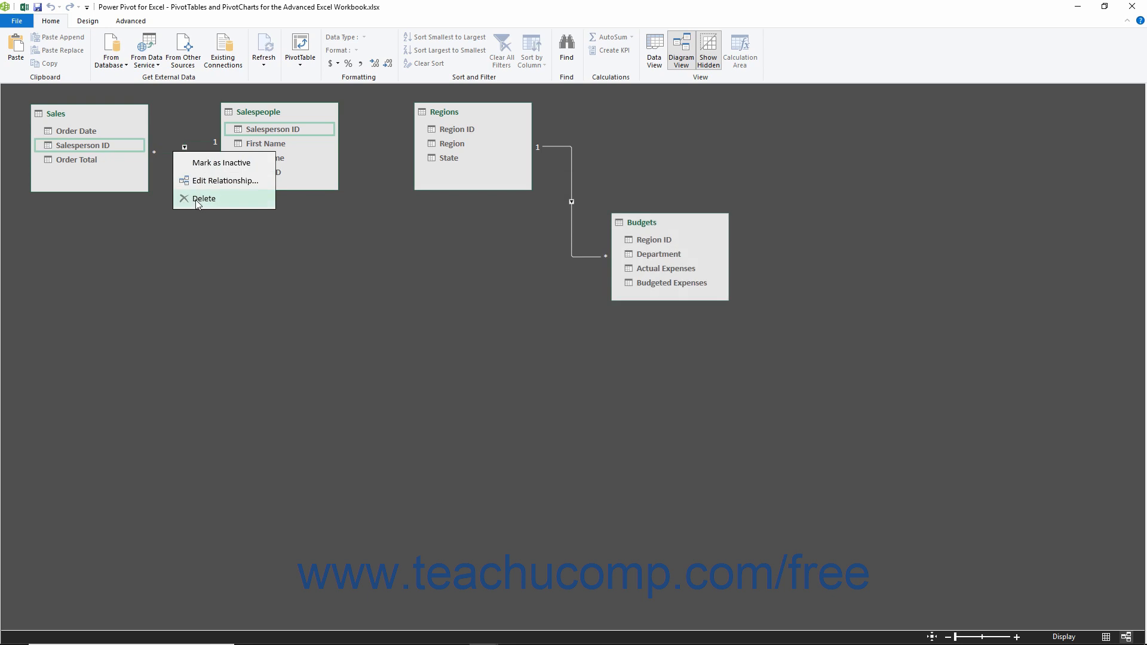
pyautogui.click(204, 198)
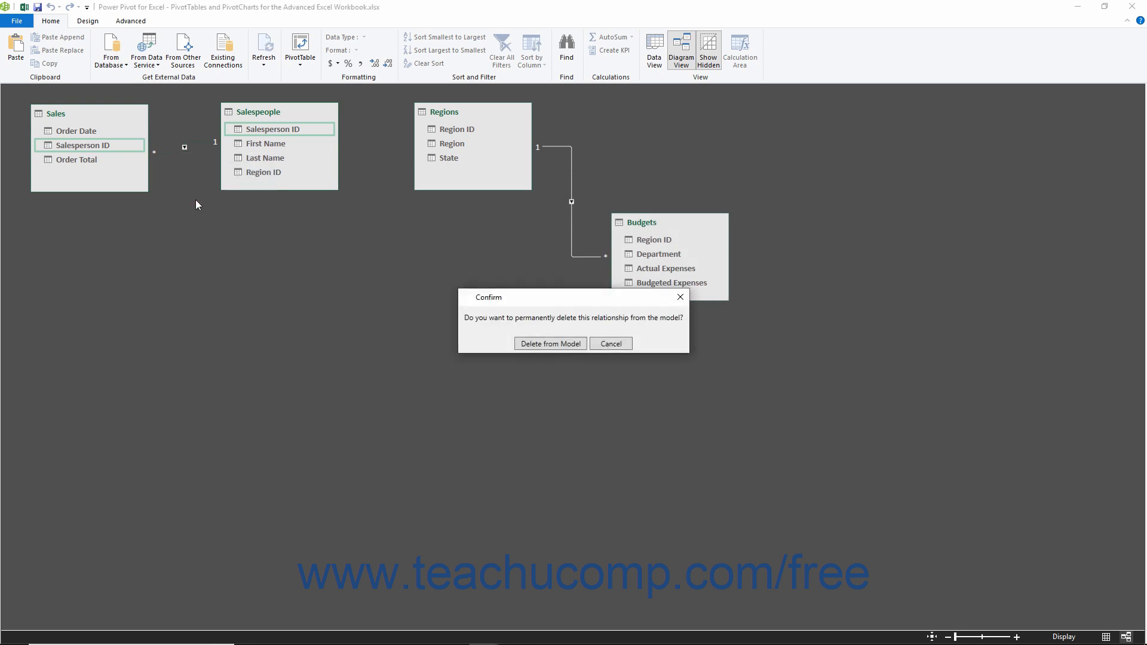
pyautogui.moveTo(359, 281)
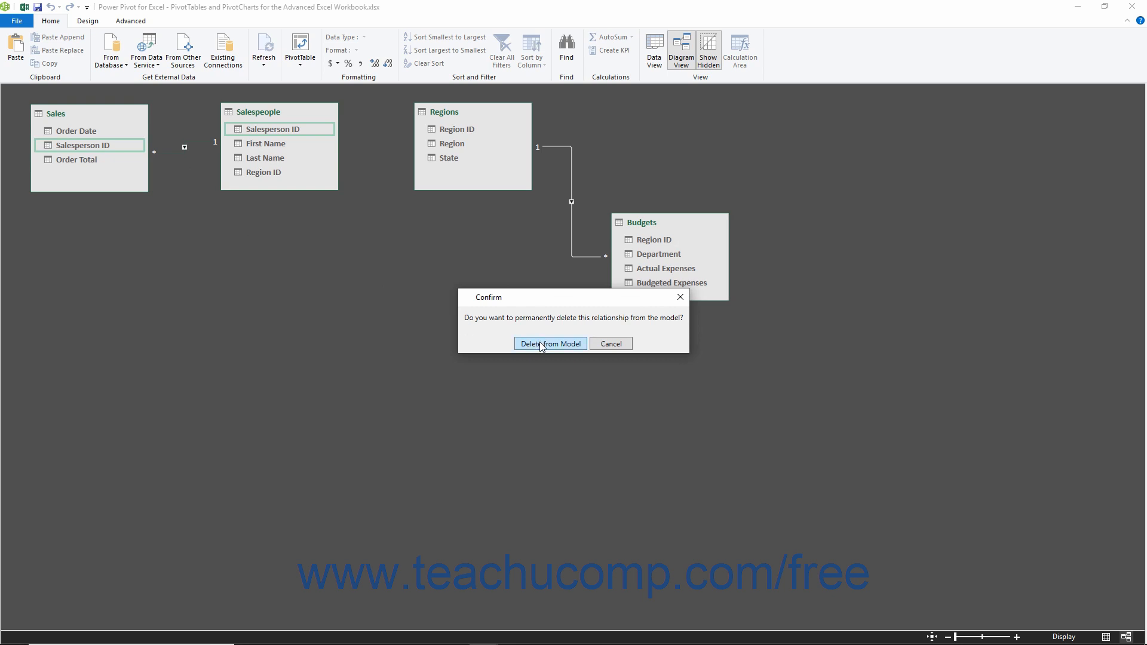
pyautogui.click(550, 344)
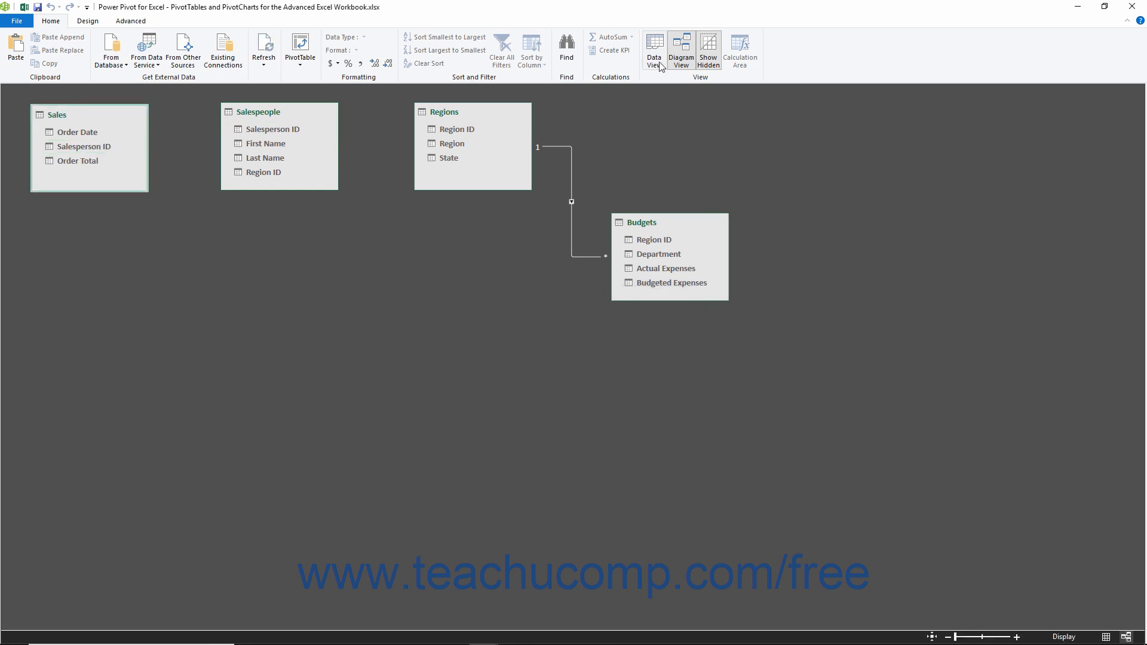
pyautogui.moveTo(662, 68)
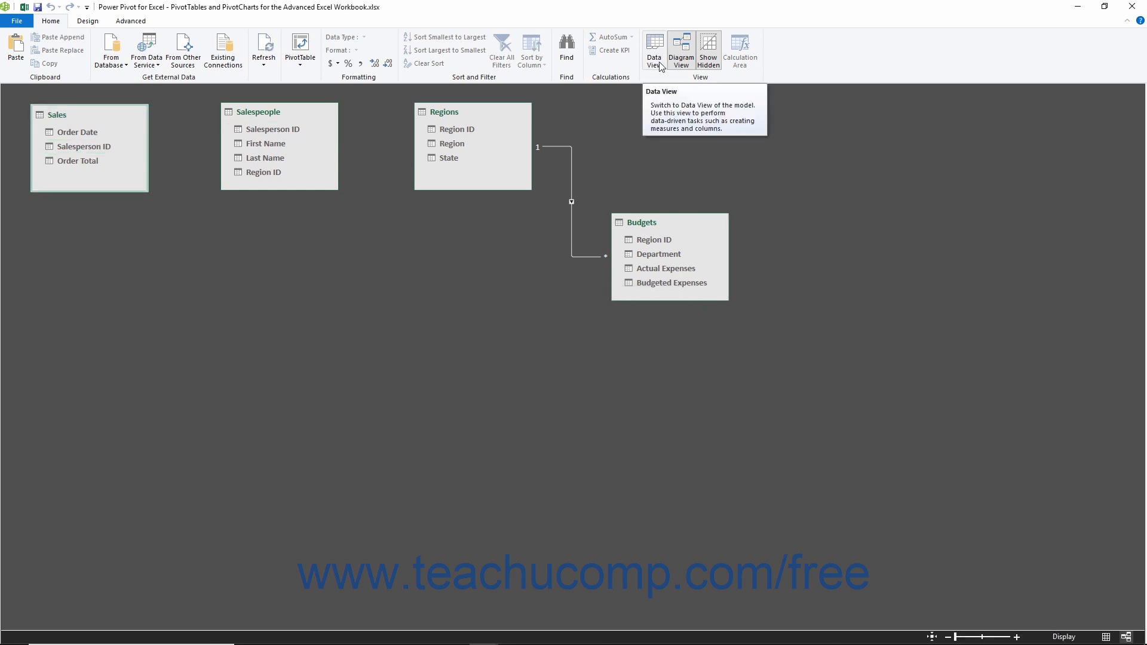
# Step: Switch back to Data View showing the Salespeople table's five rows
pyautogui.click(655, 49)
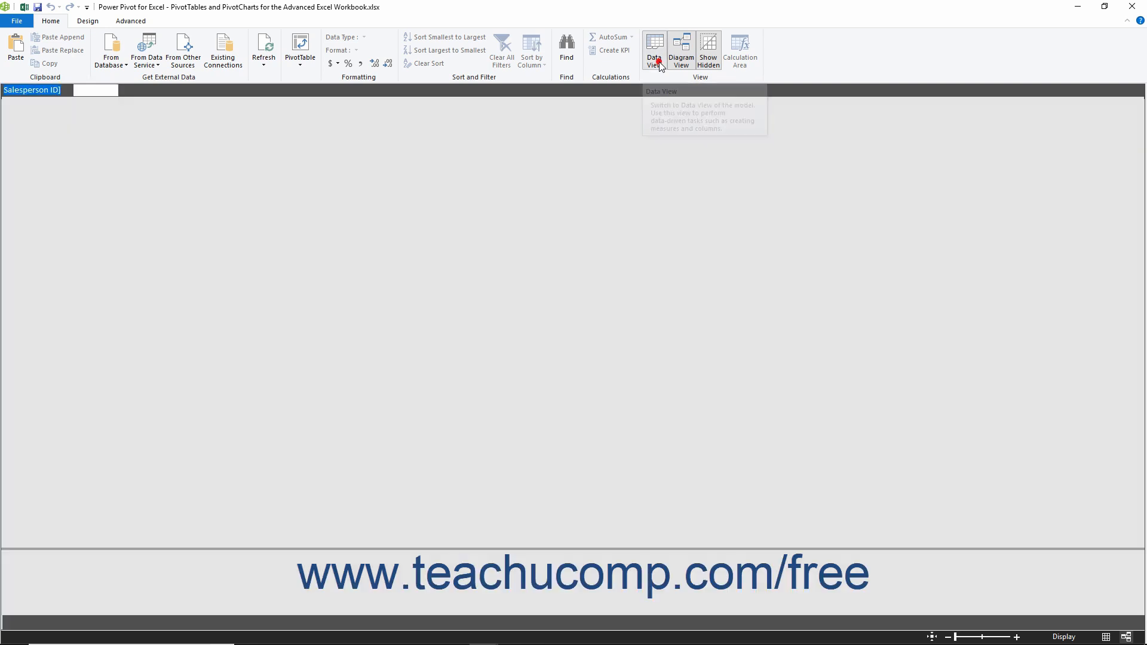
pyautogui.click(655, 49)
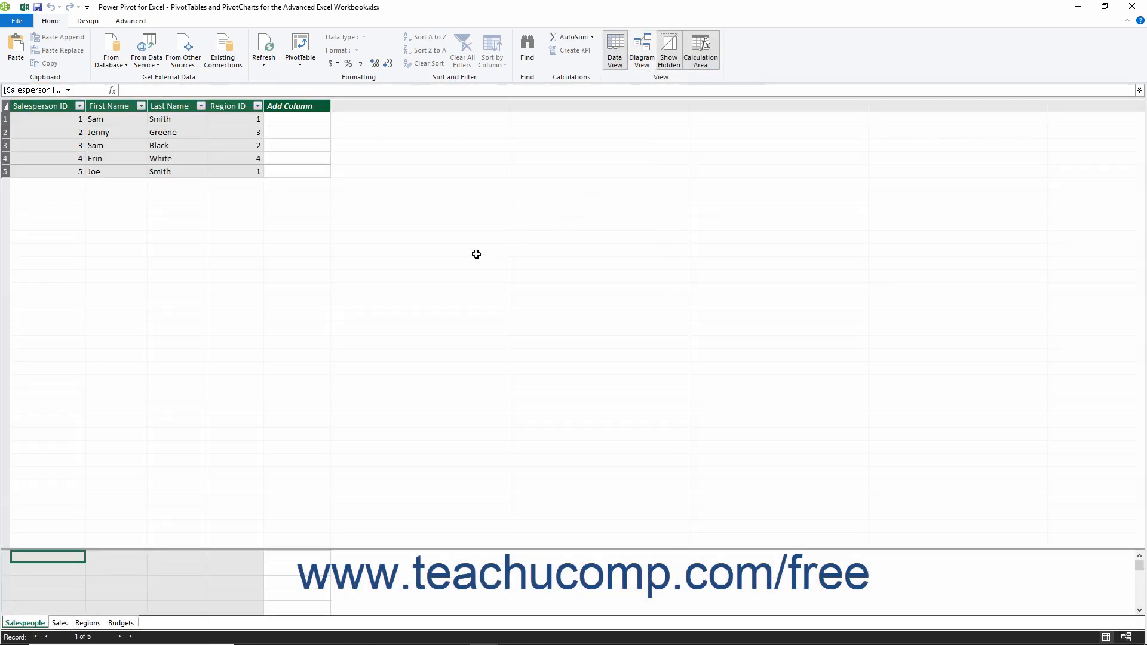